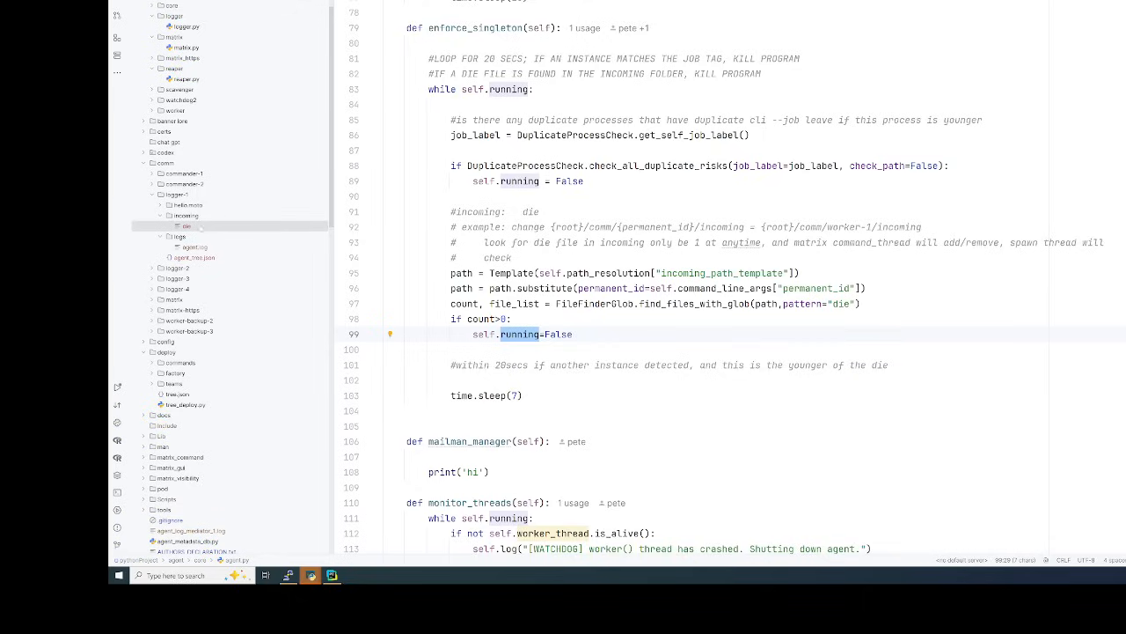
Dismiss the Request Failed dialog and bring up the command window targeting perm_id logger-1
{"action": "left_click", "coordinate": [183, 225]}
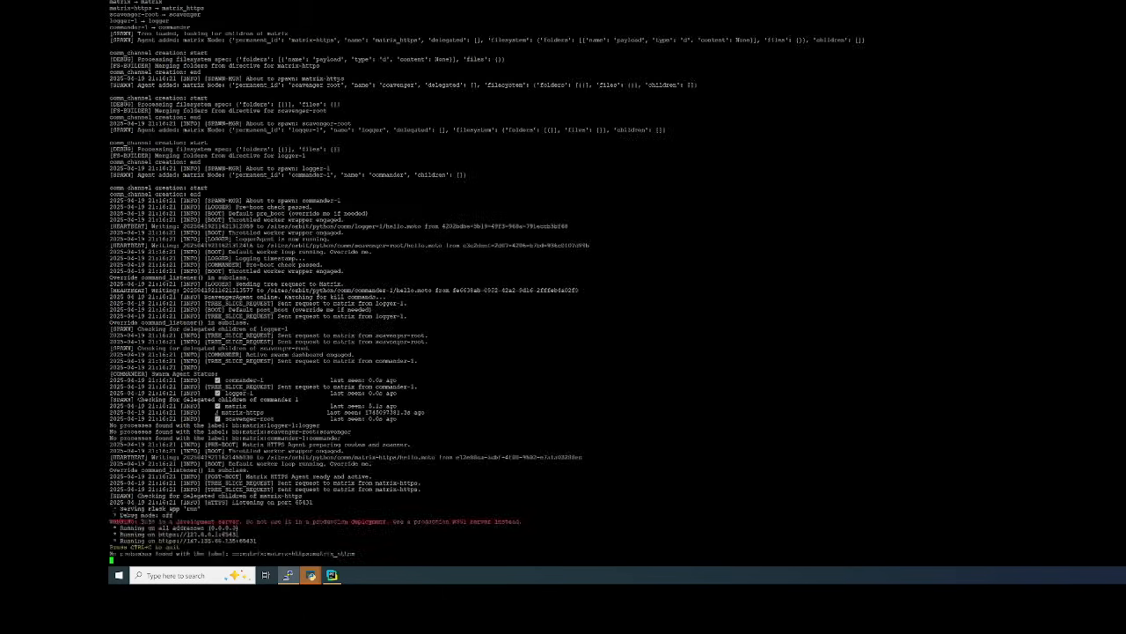
{"action": "scroll", "scroll_direction": "down", "scroll_amount": 3}
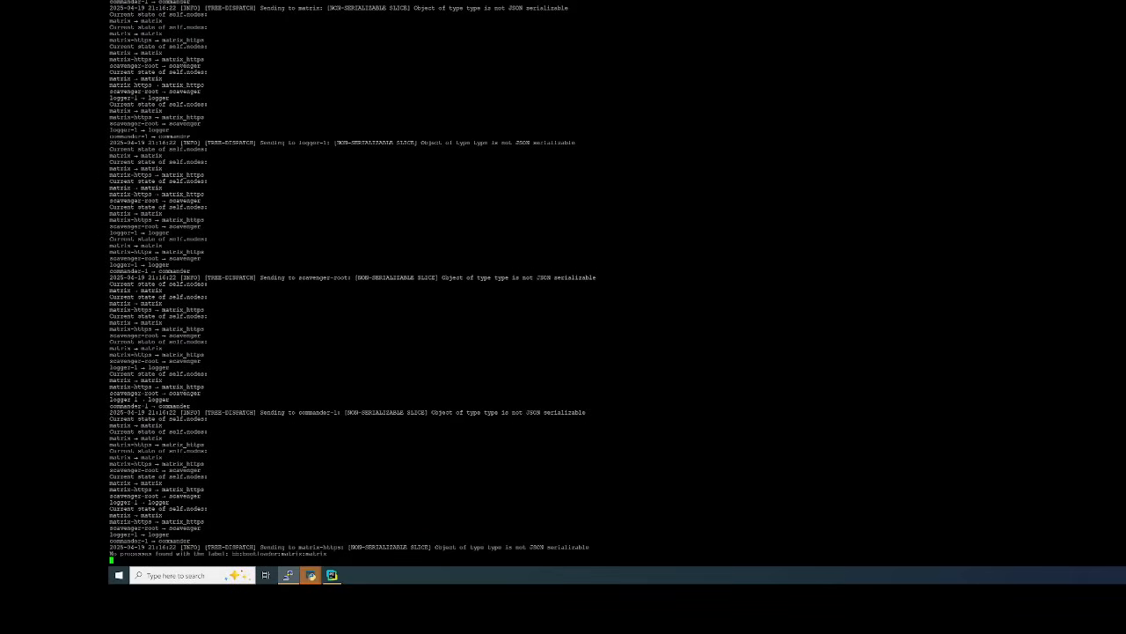
{"action": "scroll", "scroll_direction": "down", "scroll_amount": 3}
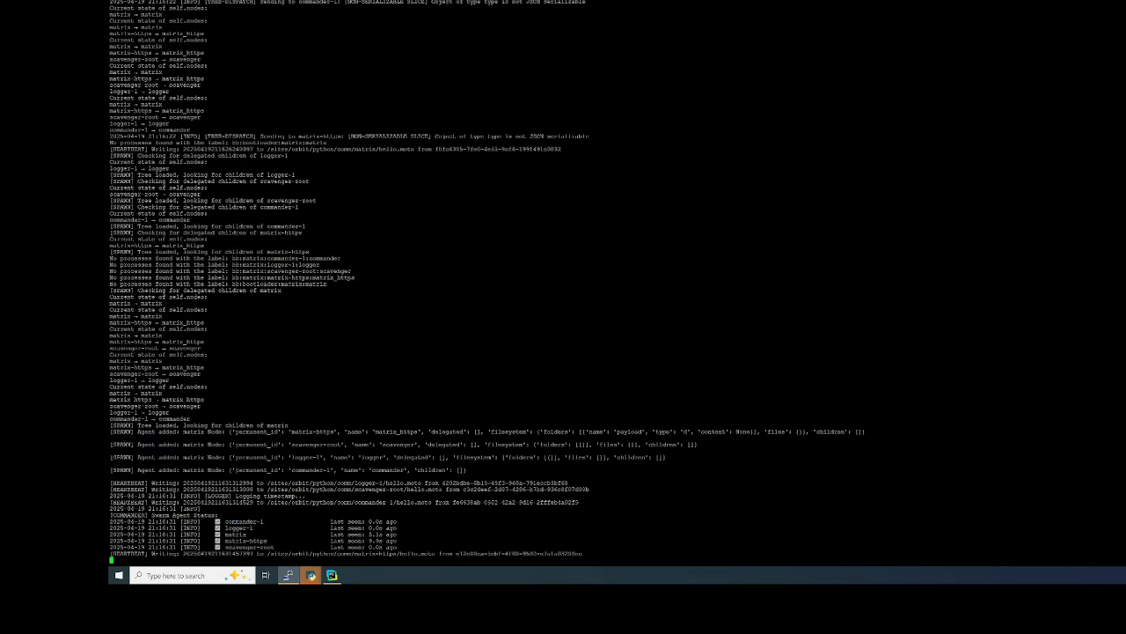
{"action": "scroll", "scroll_direction": "down", "scroll_amount": 3}
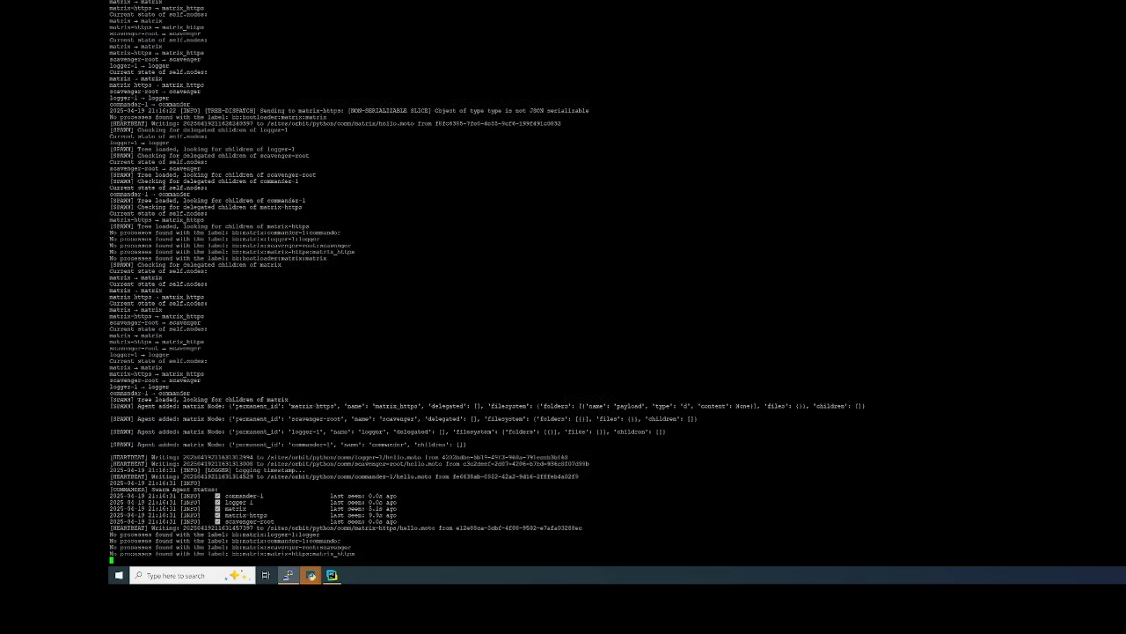
{"action": "scroll", "scroll_direction": "down", "scroll_amount": 3}
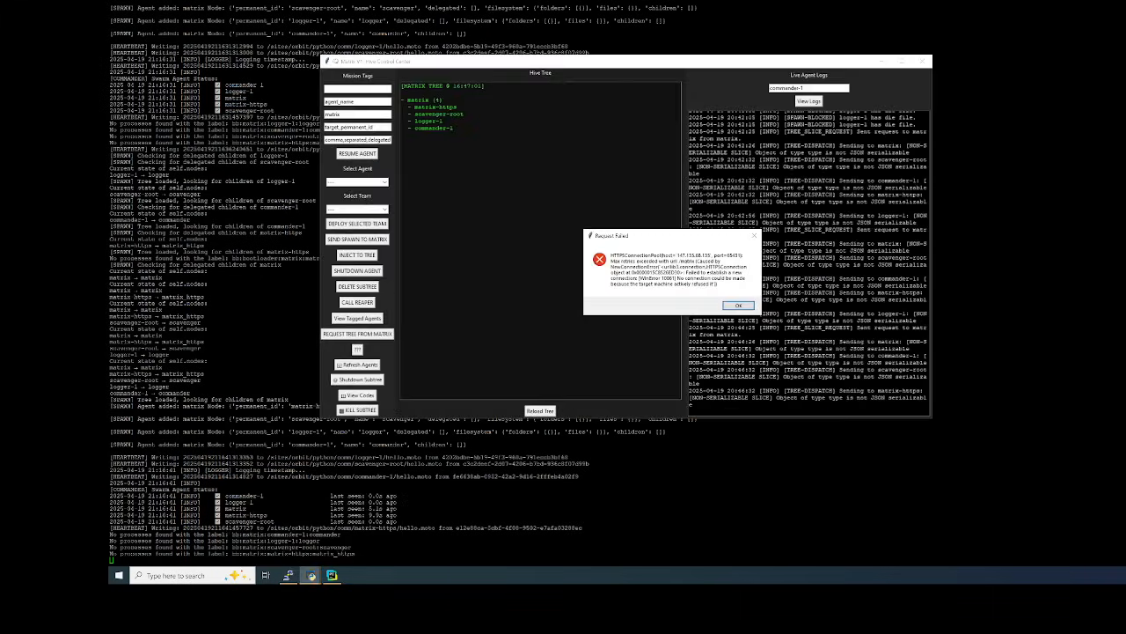
{"action": "left_click", "coordinate": [738, 304]}
{"action": "type", "text": "logger-1"}
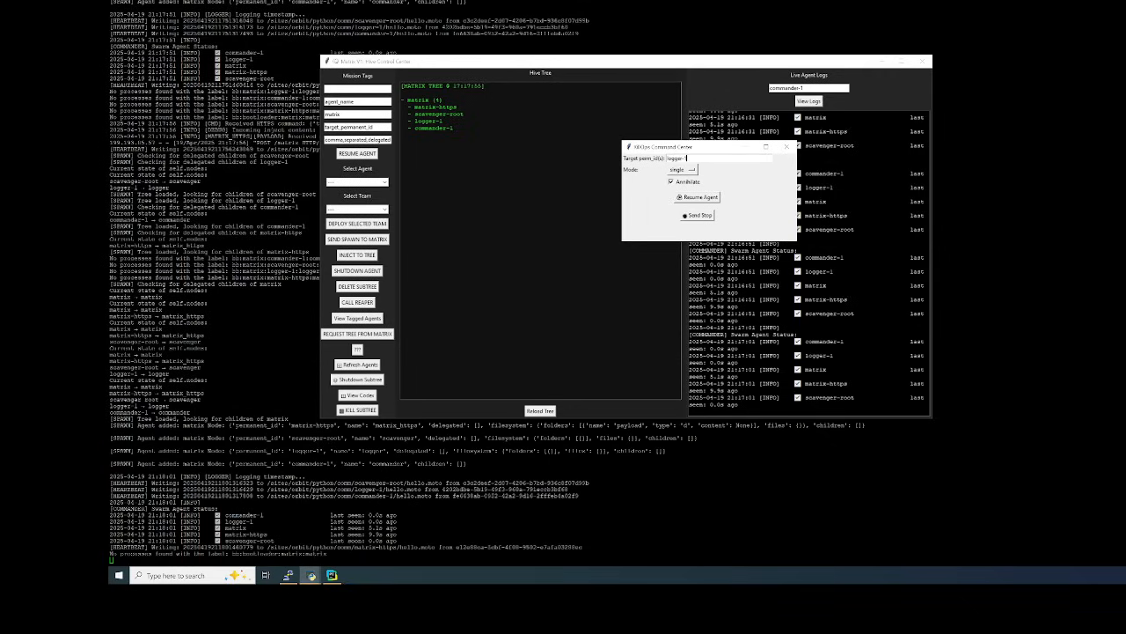
Send the Stop command to logger-1 and acknowledge the confirmation, checking the die-file log
{"action": "left_click", "coordinate": [672, 181]}
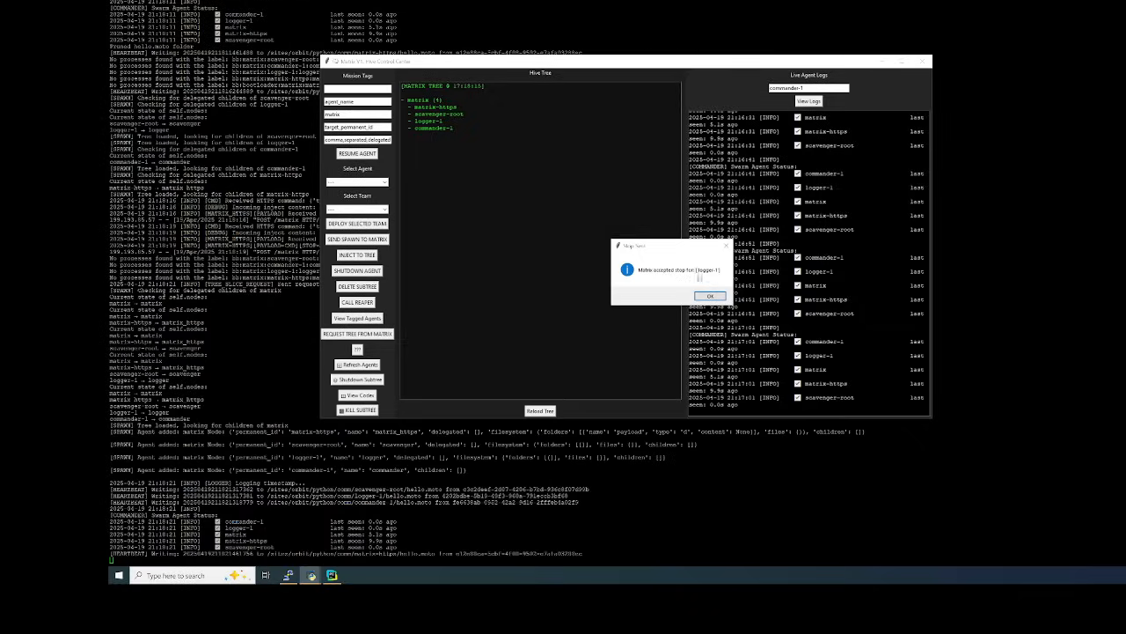
{"action": "left_click", "coordinate": [711, 295]}
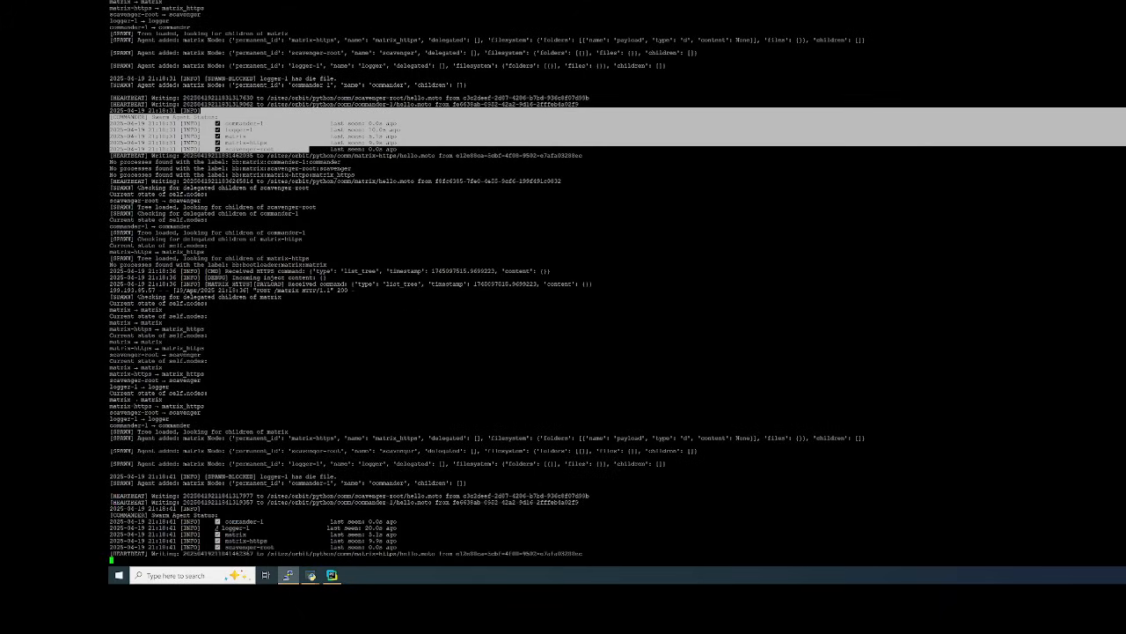
{"action": "scroll", "scroll_direction": "down", "scroll_amount": 3}
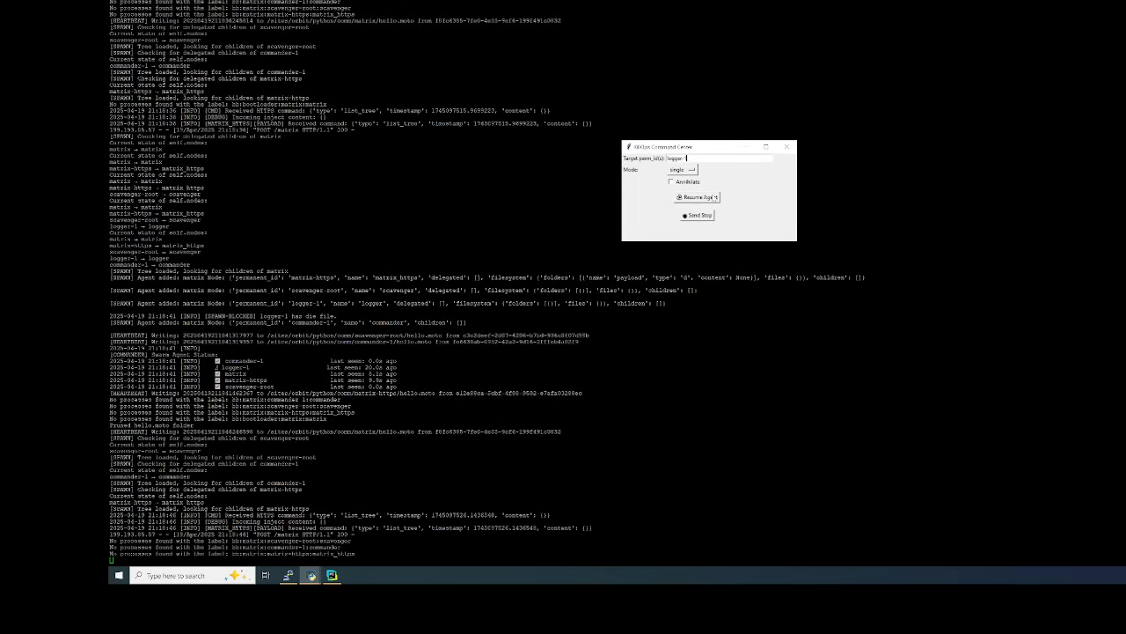
Resume logger-1, acknowledge the confirmation, and review the console log and enforce_singleton code
{"action": "left_click", "coordinate": [696, 197]}
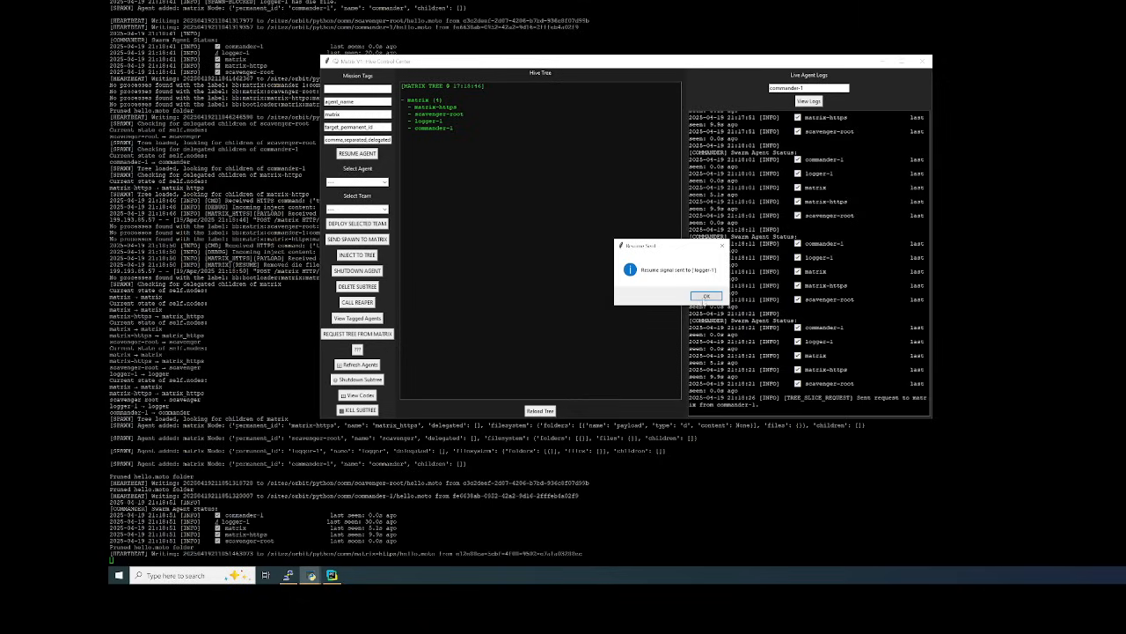
{"action": "left_click", "coordinate": [707, 296]}
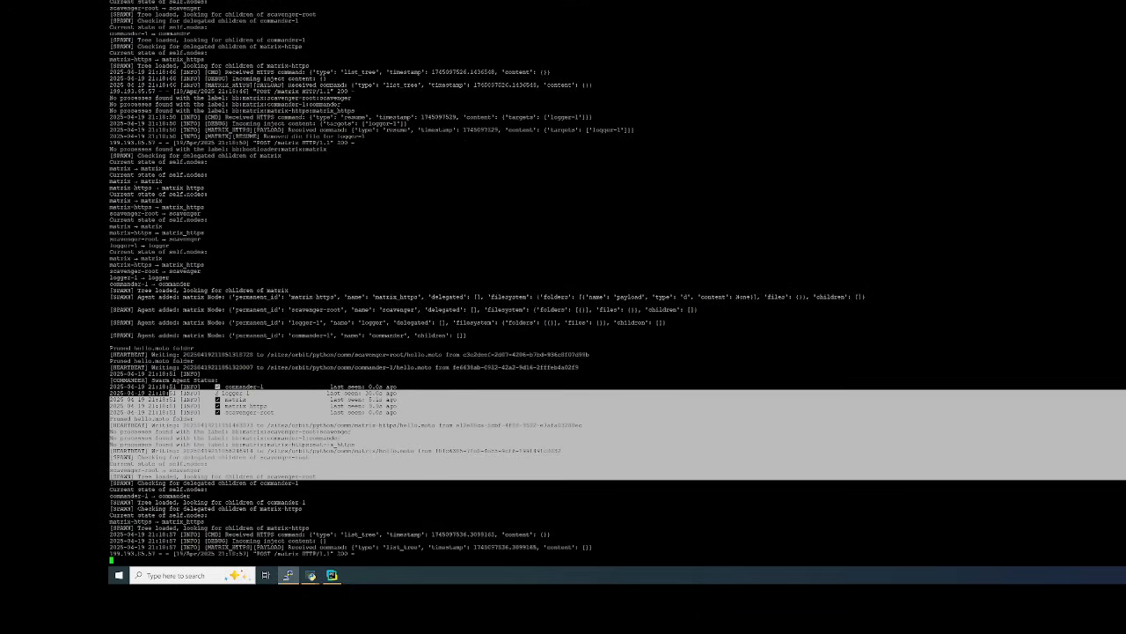
{"action": "scroll", "scroll_direction": "down", "scroll_amount": 3}
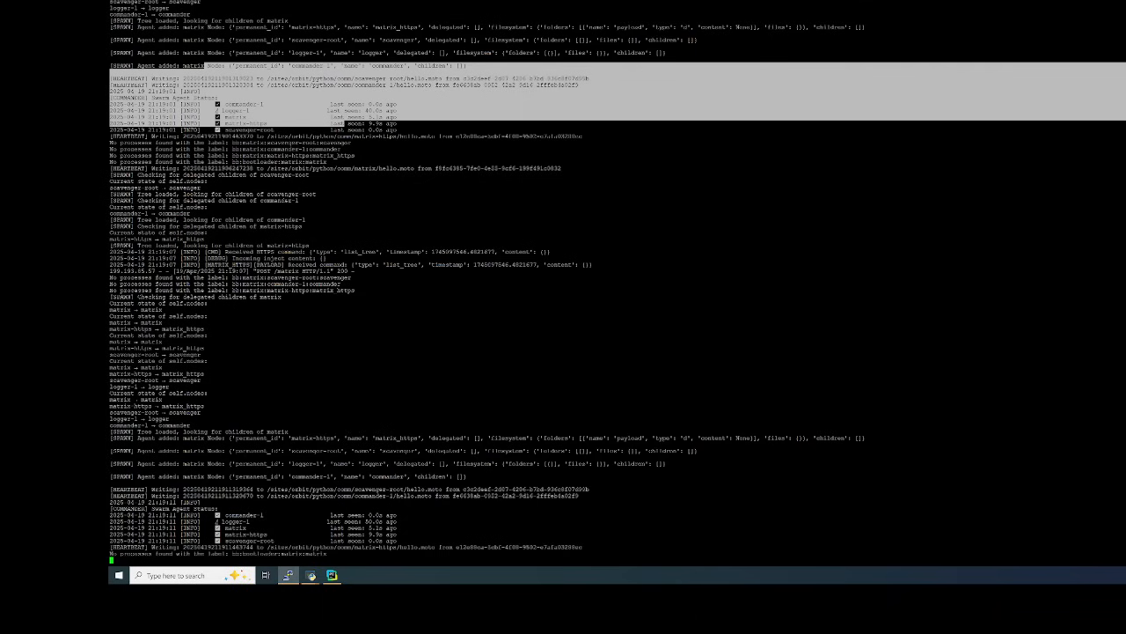
{"action": "scroll", "scroll_direction": "down", "scroll_amount": 3}
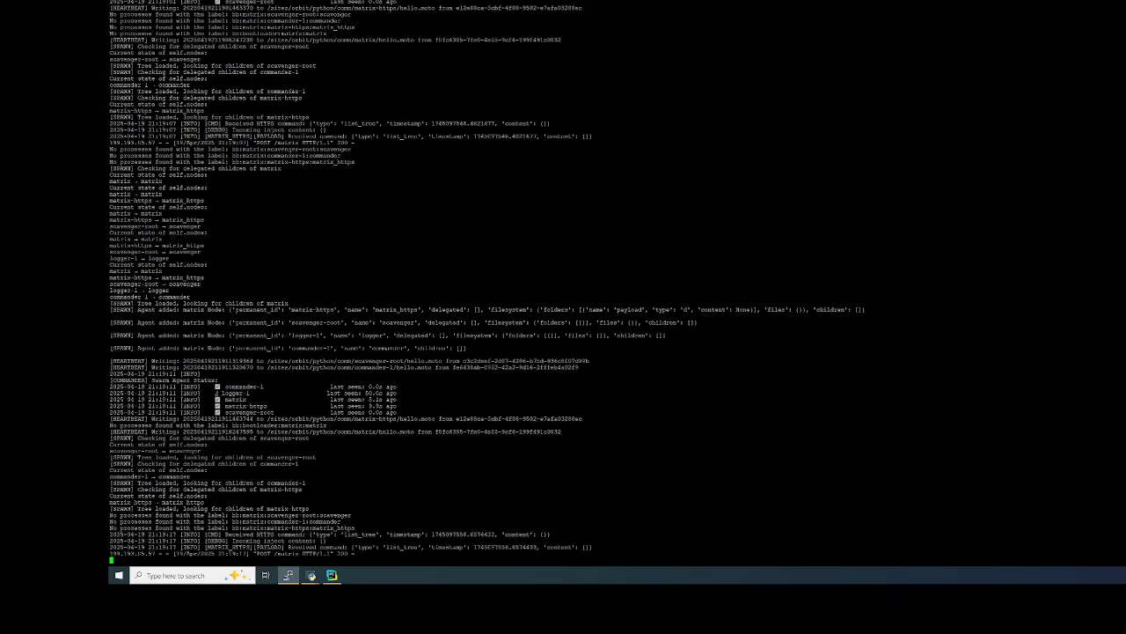
{"action": "scroll", "scroll_direction": "down", "scroll_amount": 3}
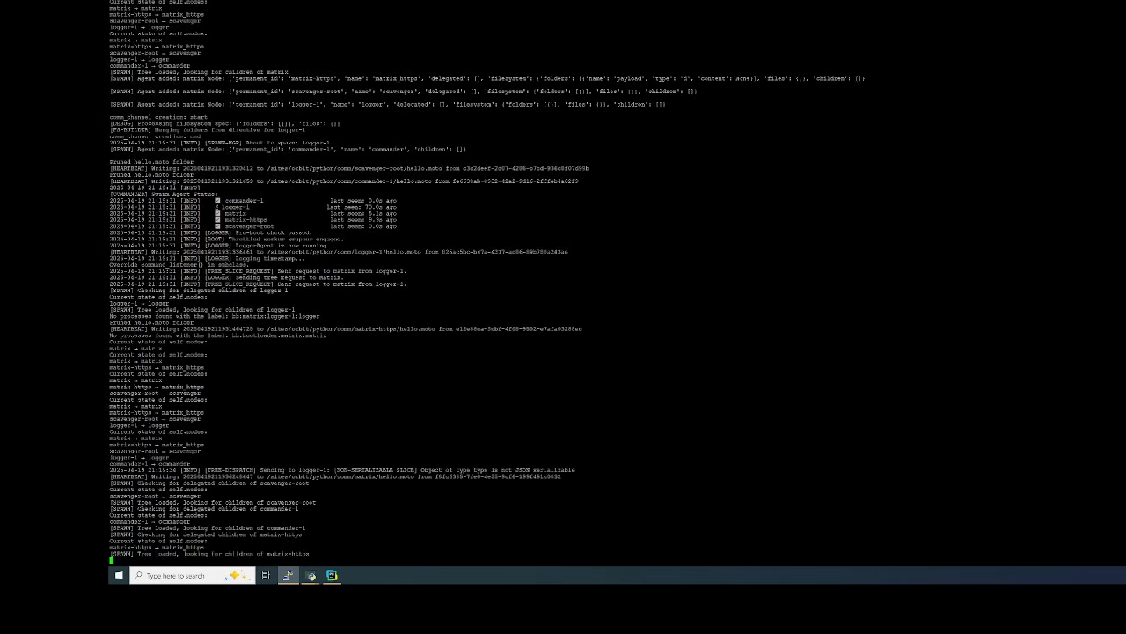
{"action": "scroll", "scroll_direction": "down", "scroll_amount": 3}
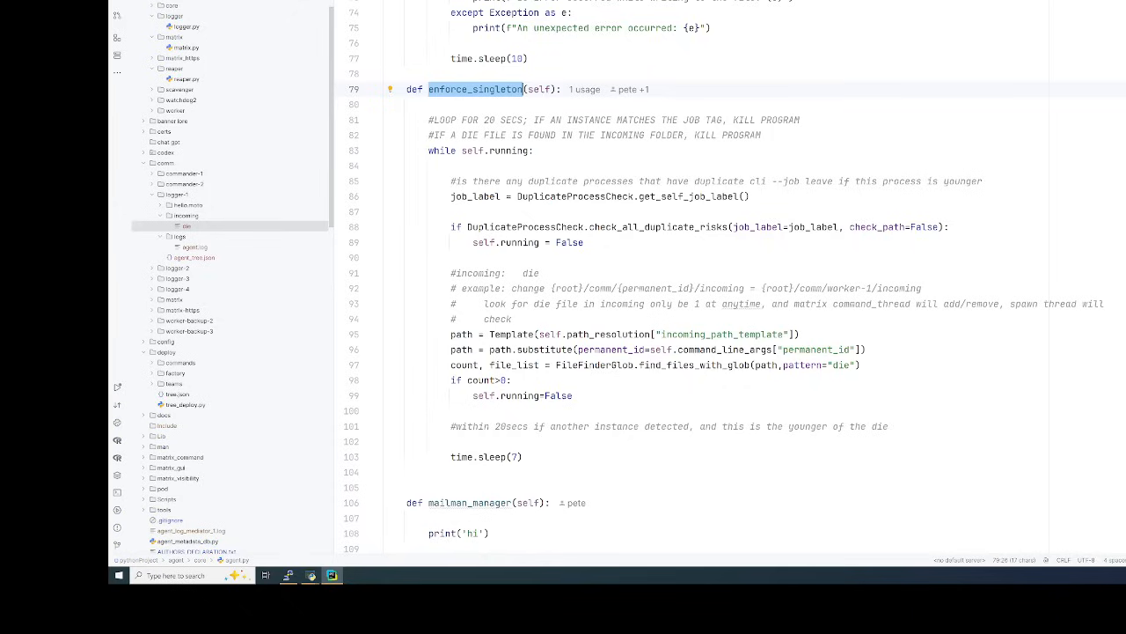
{"action": "left_click_drag", "start_coordinate": [450, 335], "coordinate": [863, 364]}
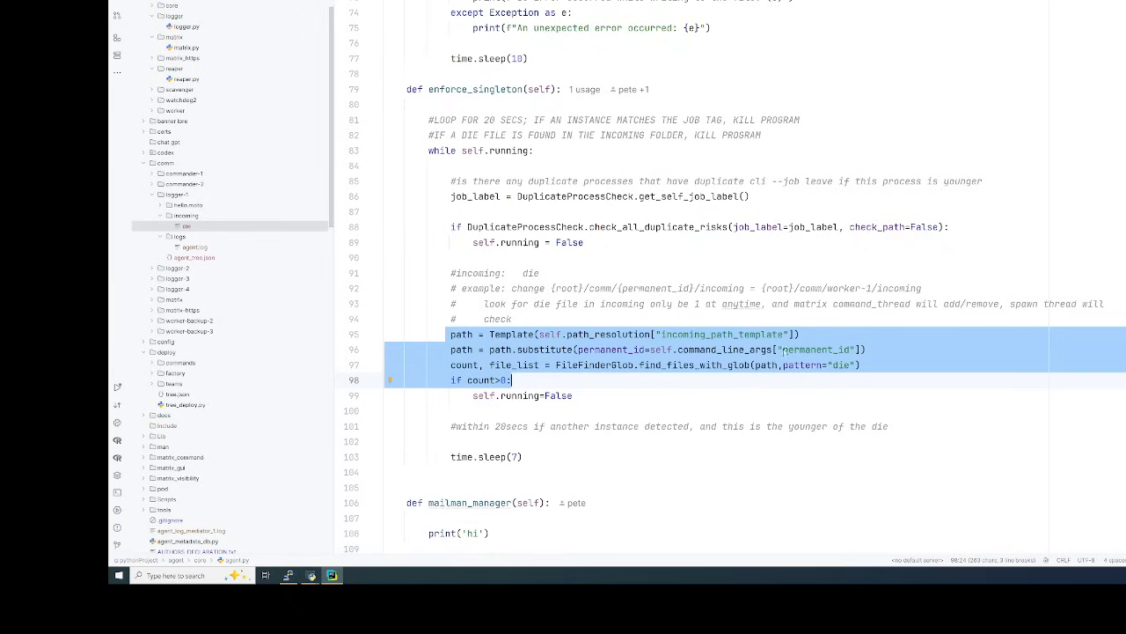
{"action": "double_click", "coordinate": [722, 335]}
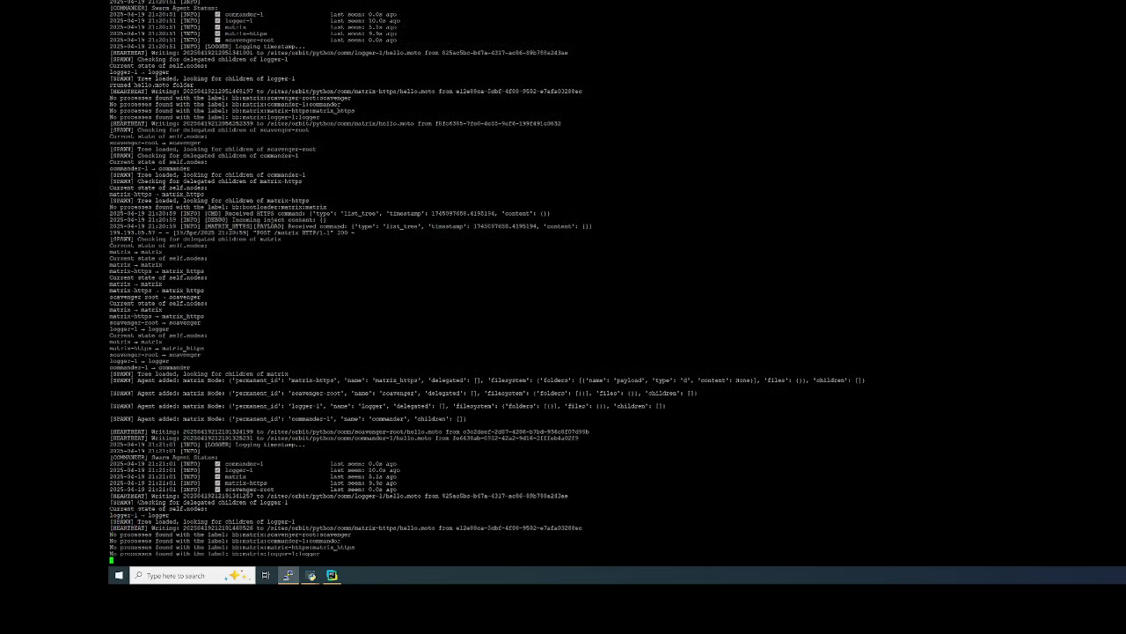
{"action": "scroll", "scroll_direction": "down", "scroll_amount": 3}
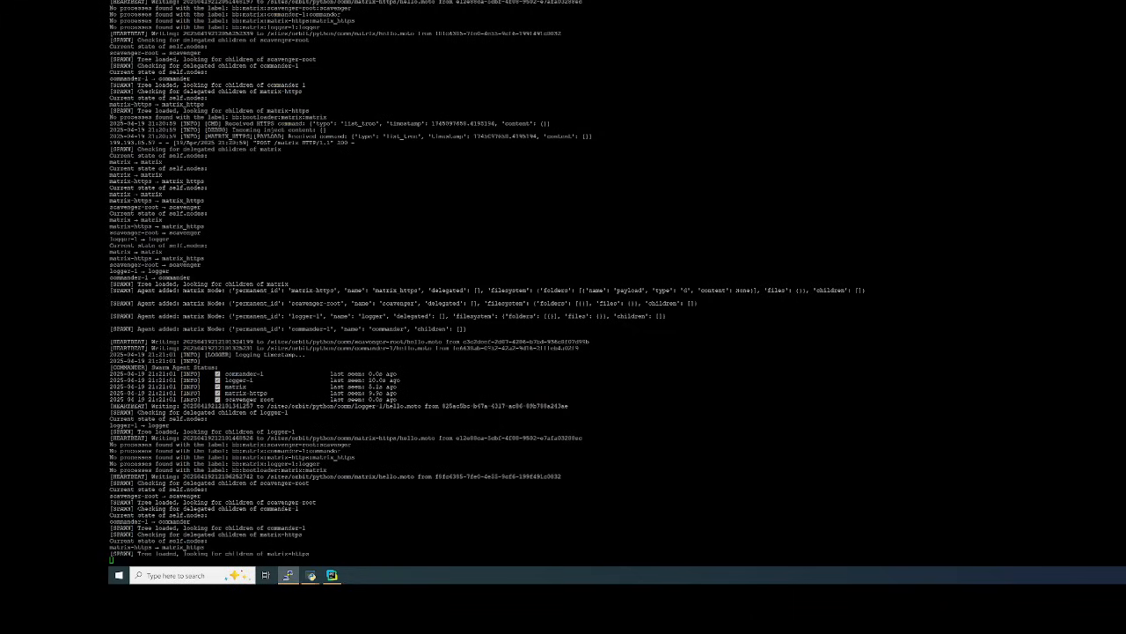
{"action": "scroll", "scroll_direction": "down", "scroll_amount": 3}
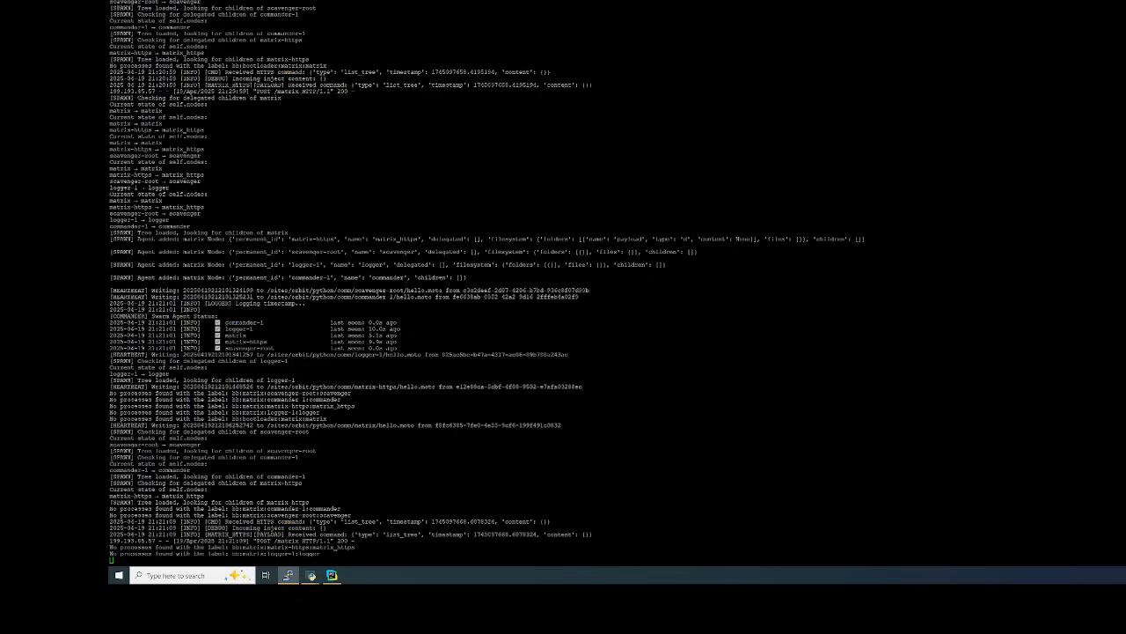
{"action": "scroll", "scroll_direction": "down", "scroll_amount": 3}
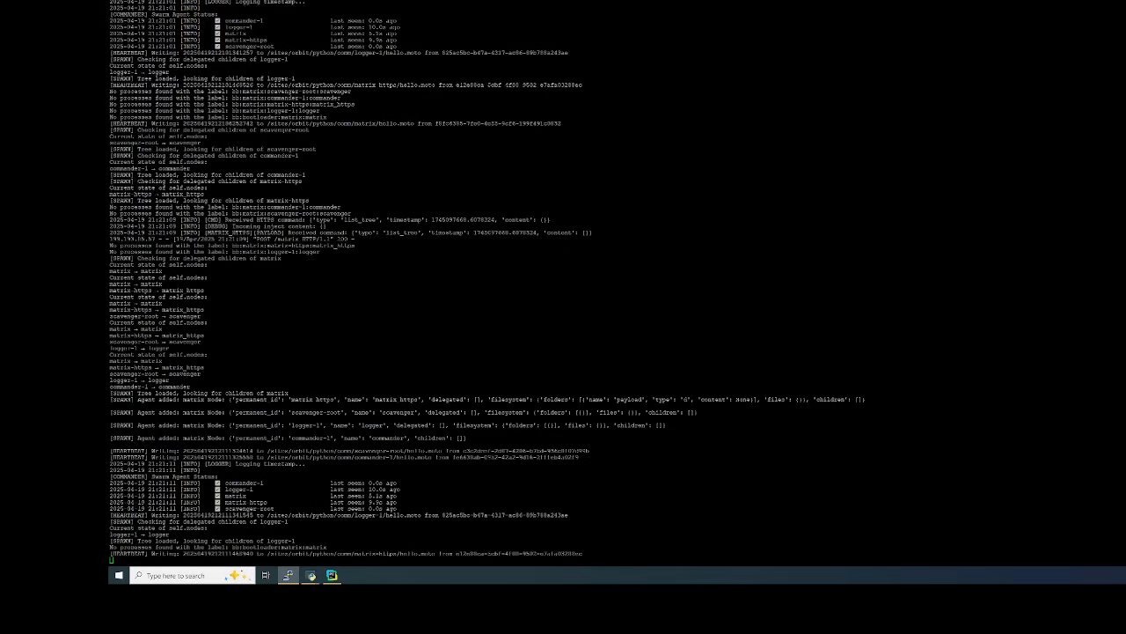
{"action": "scroll", "scroll_direction": "down", "scroll_amount": 3}
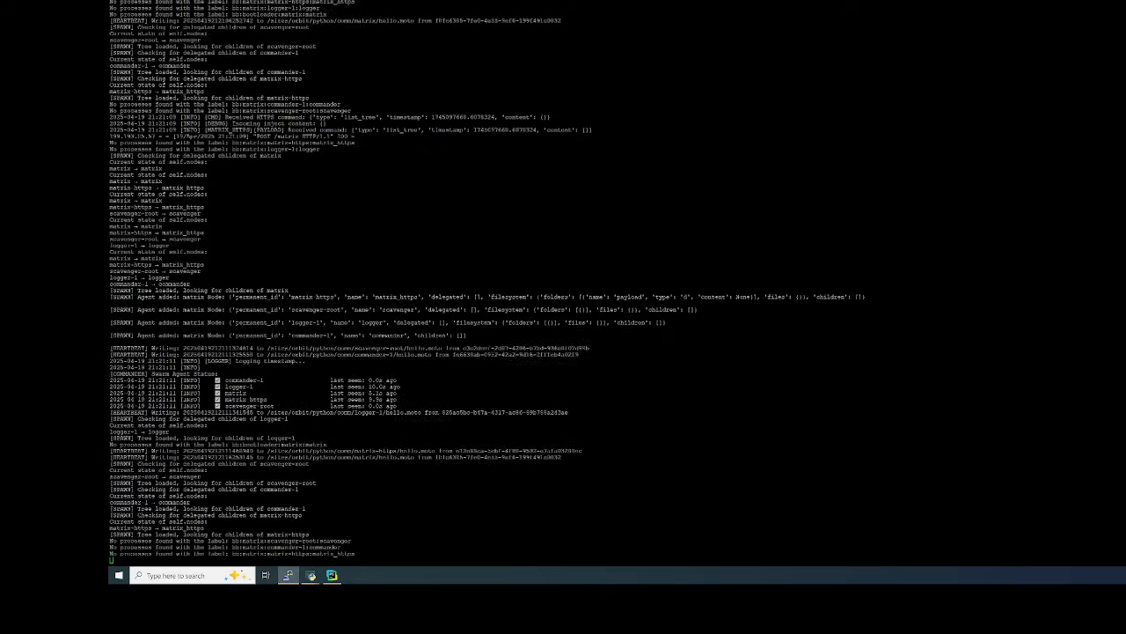
{"action": "scroll", "scroll_direction": "down", "scroll_amount": 3}
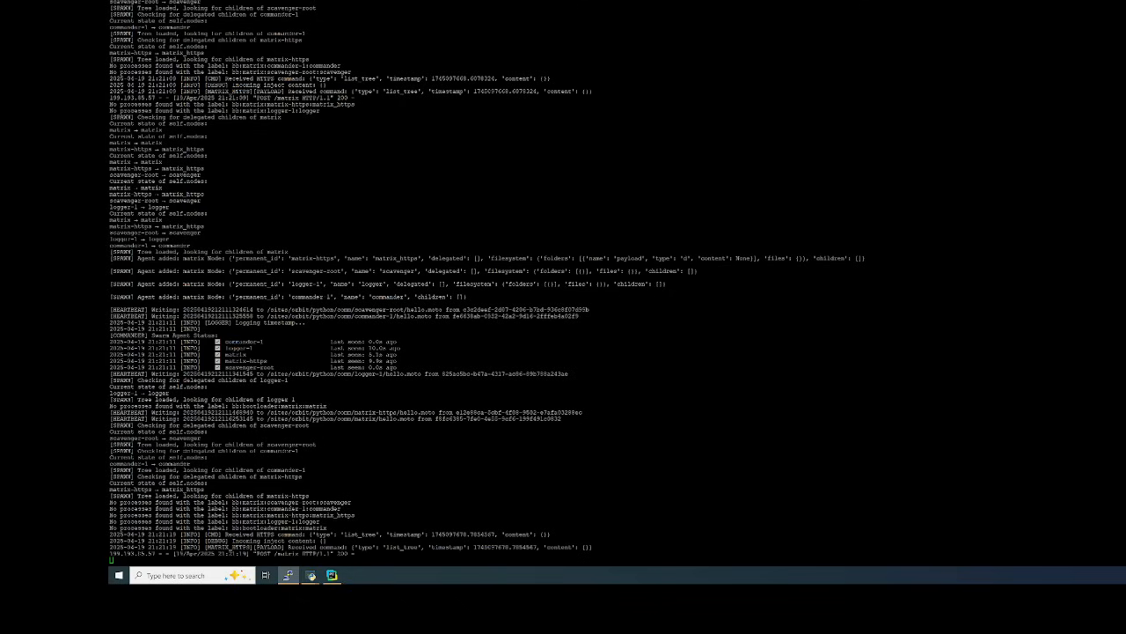
{"action": "scroll", "scroll_direction": "down", "scroll_amount": 3}
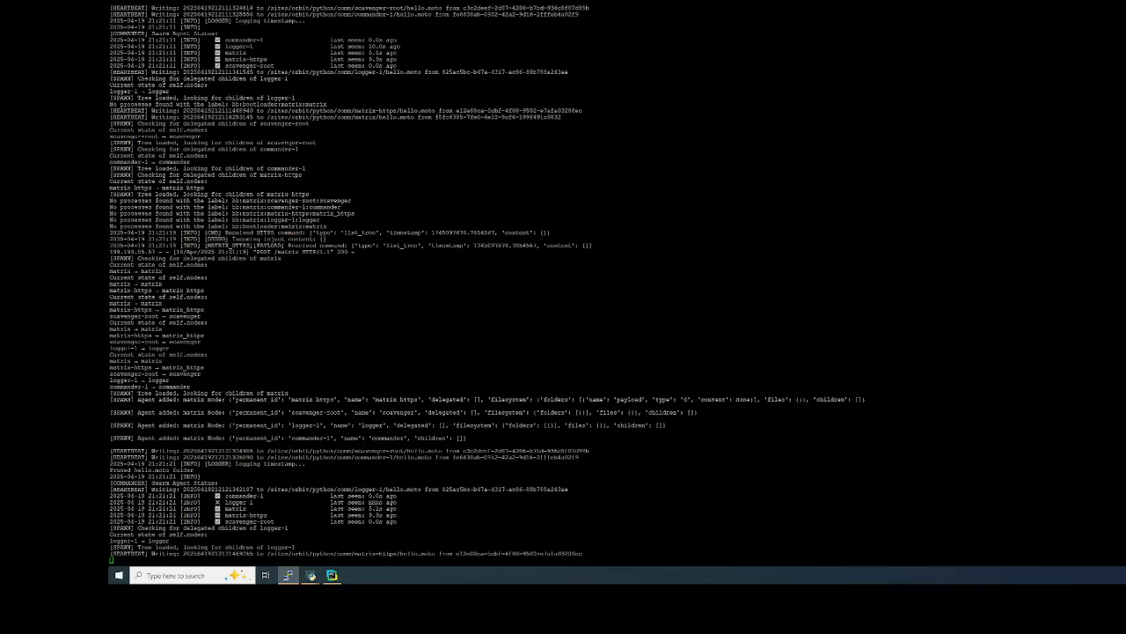
{"action": "scroll", "scroll_direction": "down", "scroll_amount": 3}
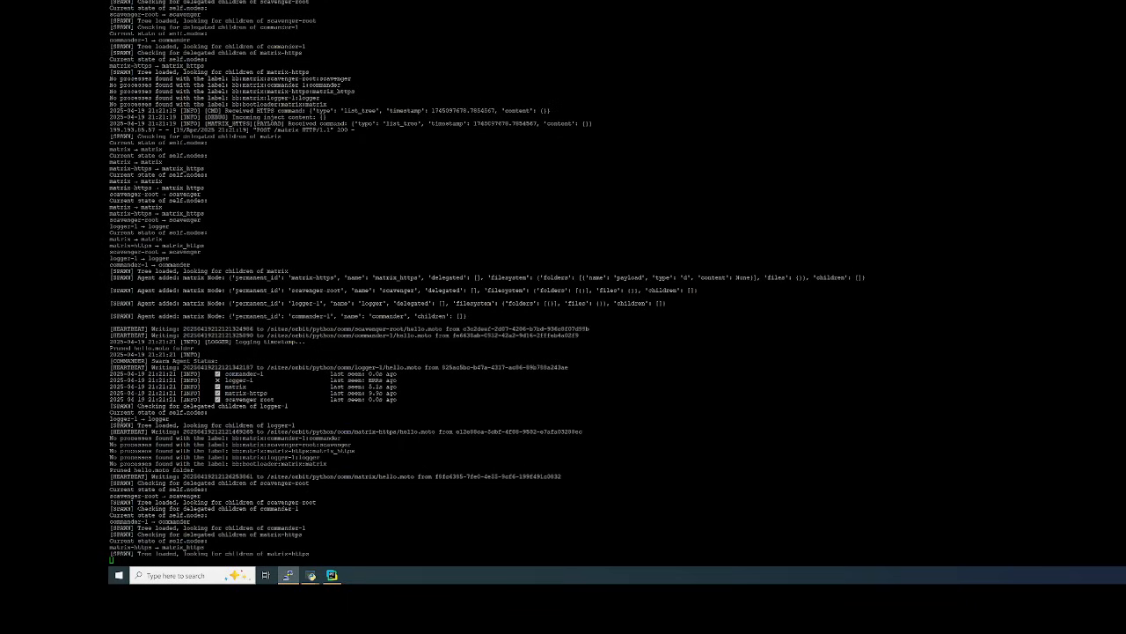
{"action": "scroll", "scroll_direction": "down", "scroll_amount": 3}
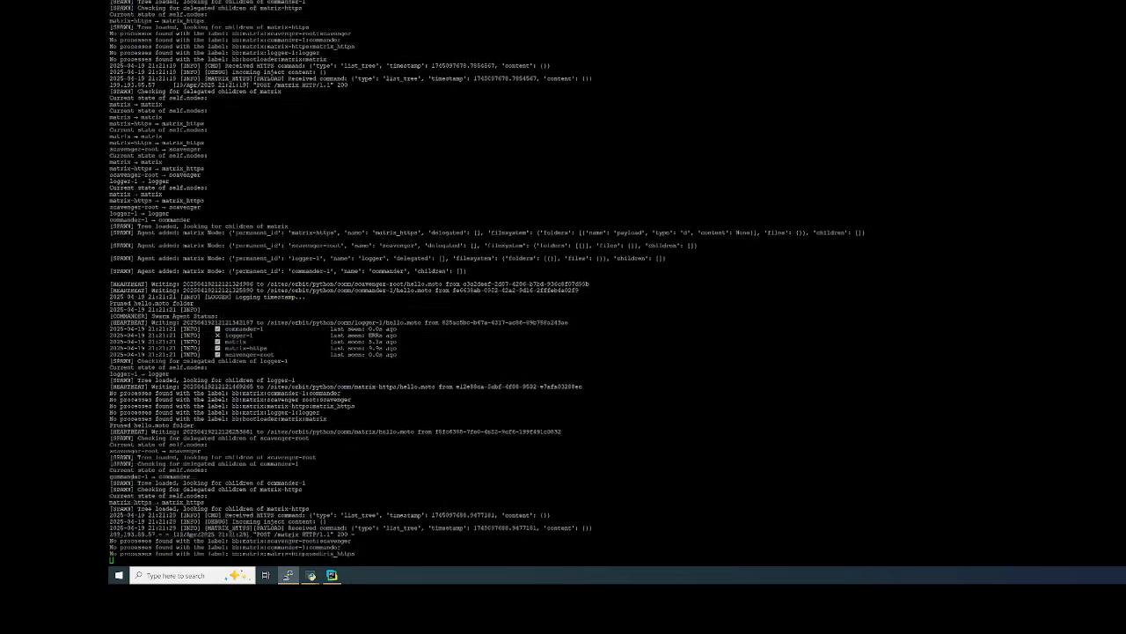
{"action": "scroll", "scroll_direction": "down", "scroll_amount": 3}
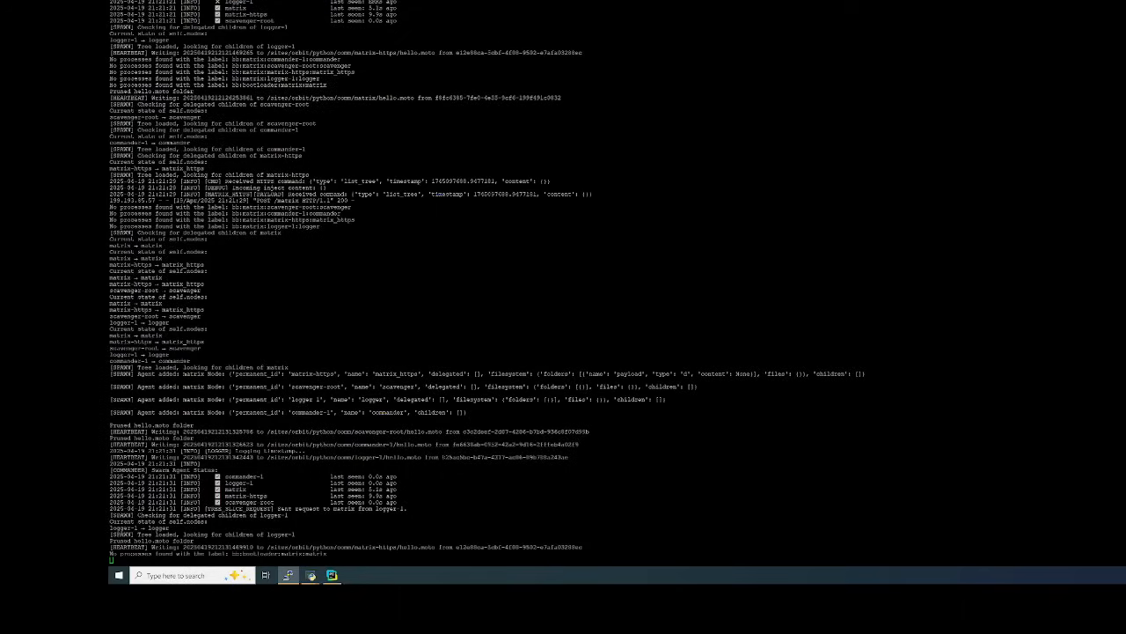
{"action": "scroll", "scroll_direction": "down", "scroll_amount": 3}
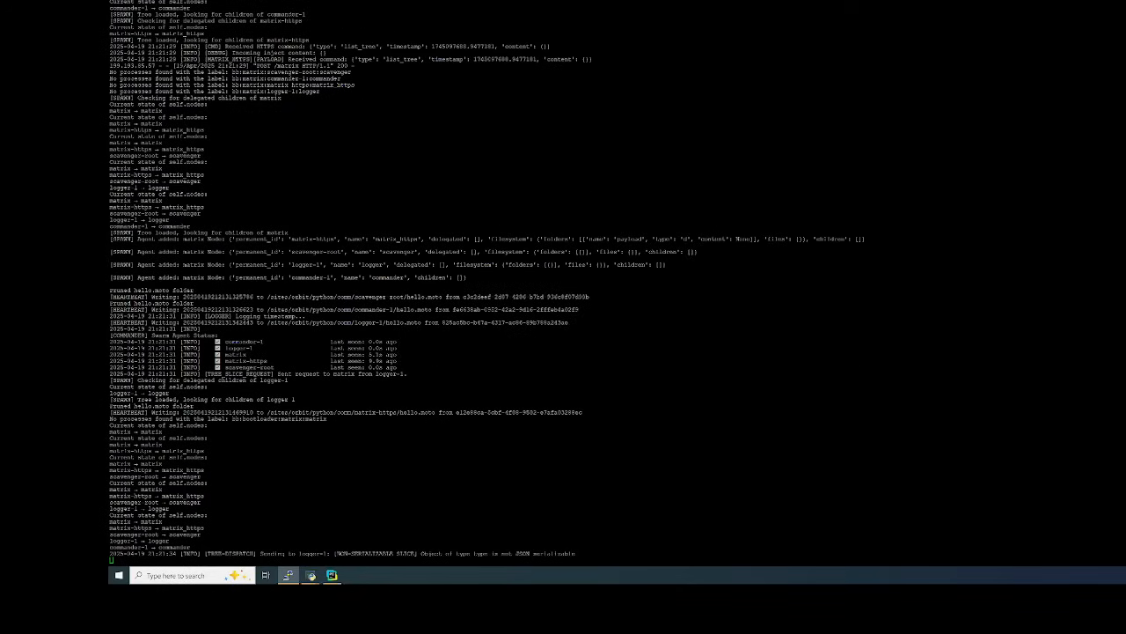
{"action": "scroll", "scroll_direction": "down", "scroll_amount": 3}
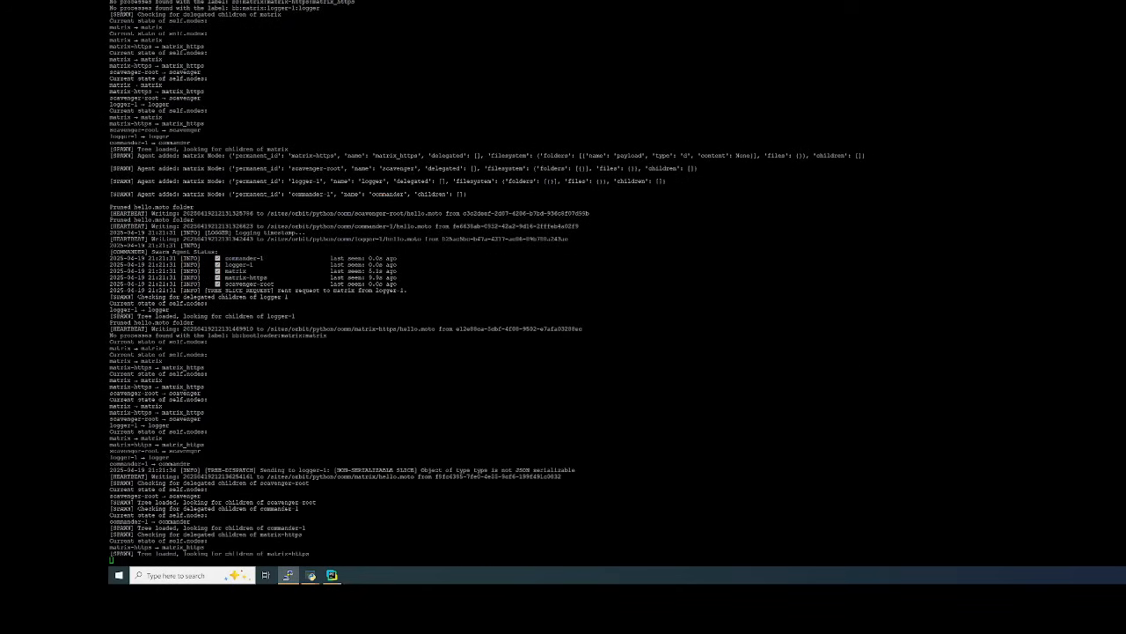
{"action": "scroll", "scroll_direction": "down", "scroll_amount": 3}
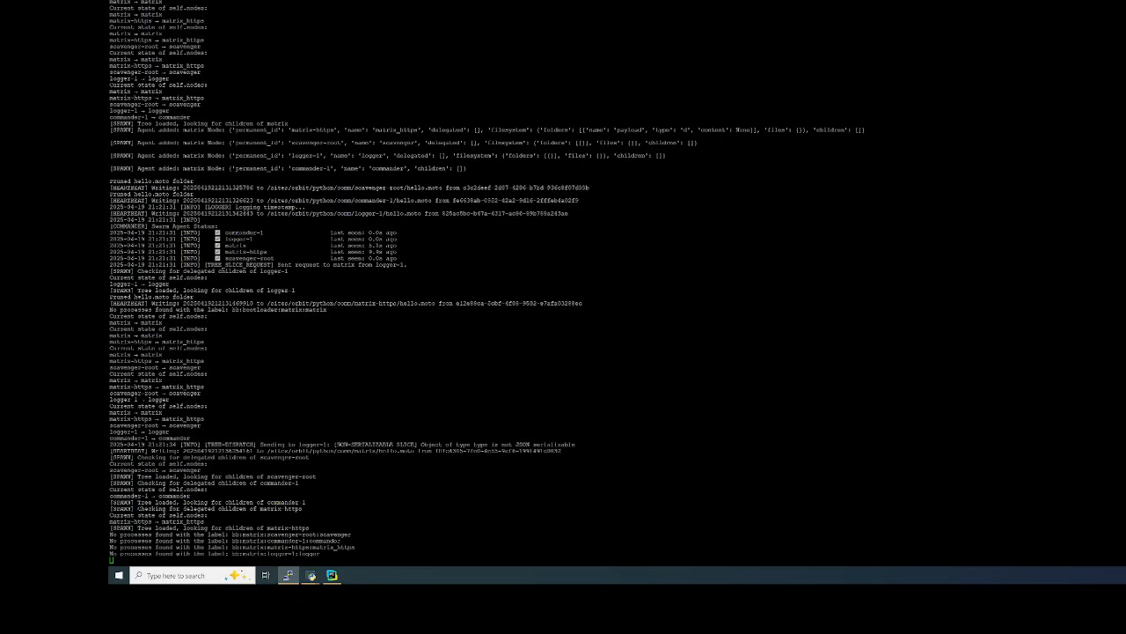
{"action": "scroll", "scroll_direction": "down", "scroll_amount": 3}
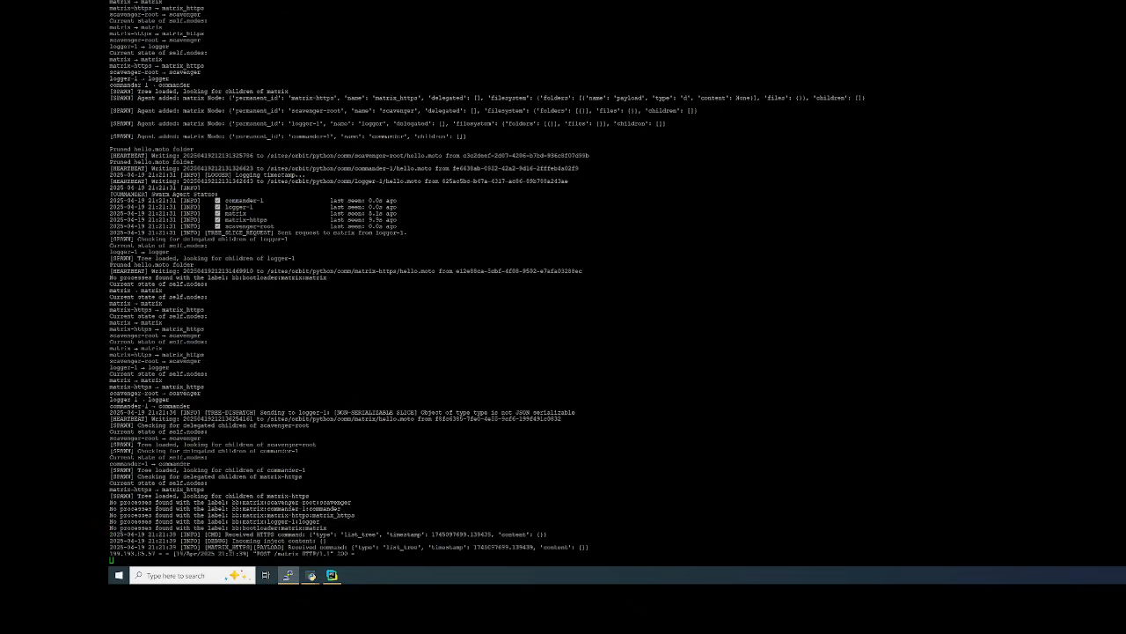